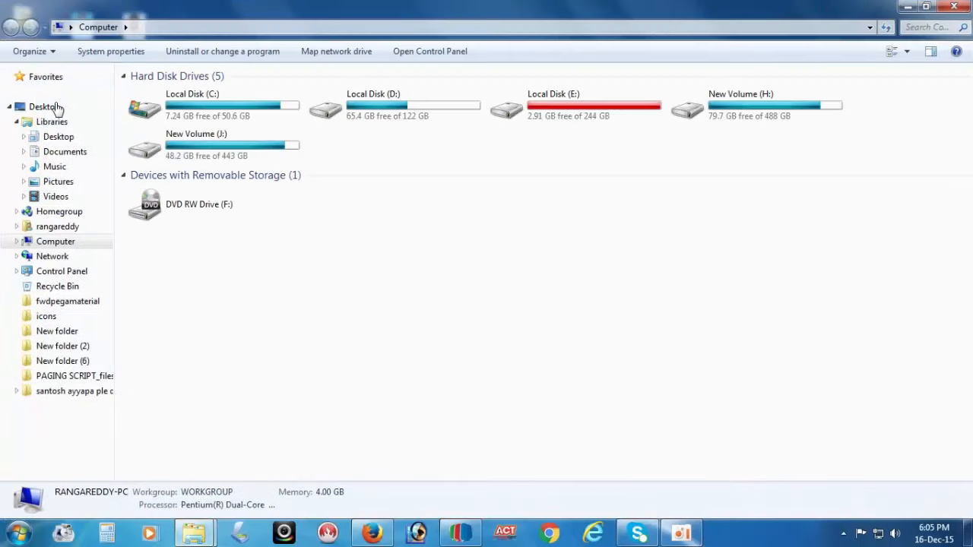
# - Inspect the empty Favorites section and run Restore favorite links on it, then close Explorer
pyautogui.click(44, 76)
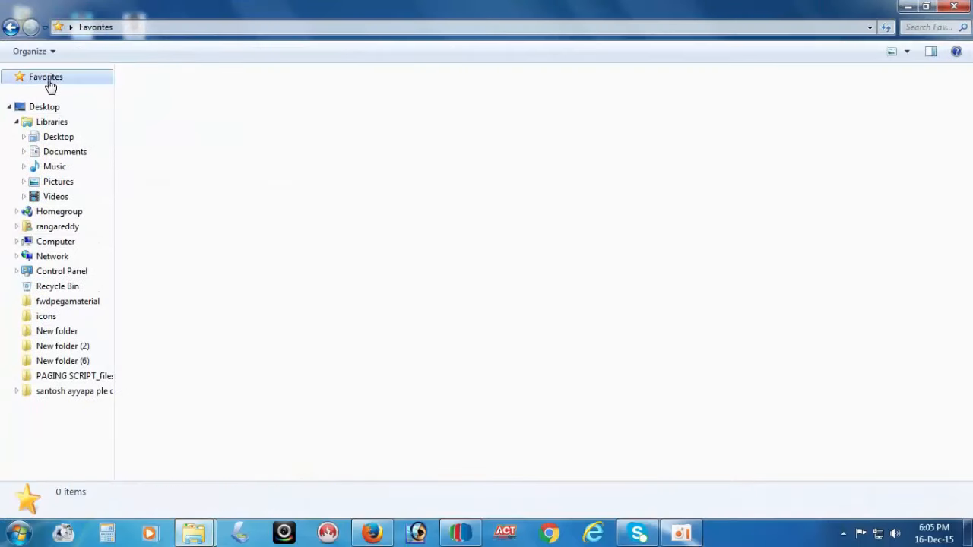
pyautogui.moveTo(48, 143)
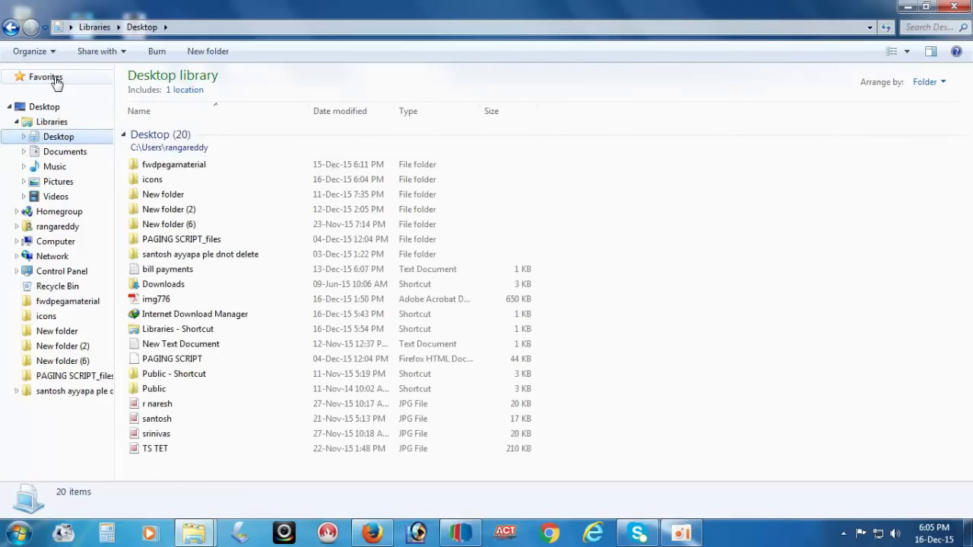
pyautogui.rightClick(41, 77)
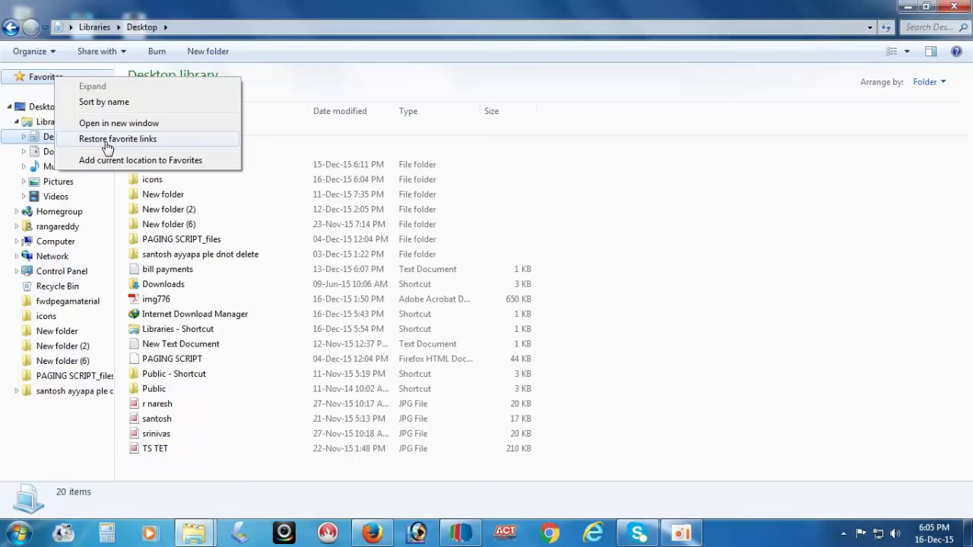
pyautogui.click(117, 138)
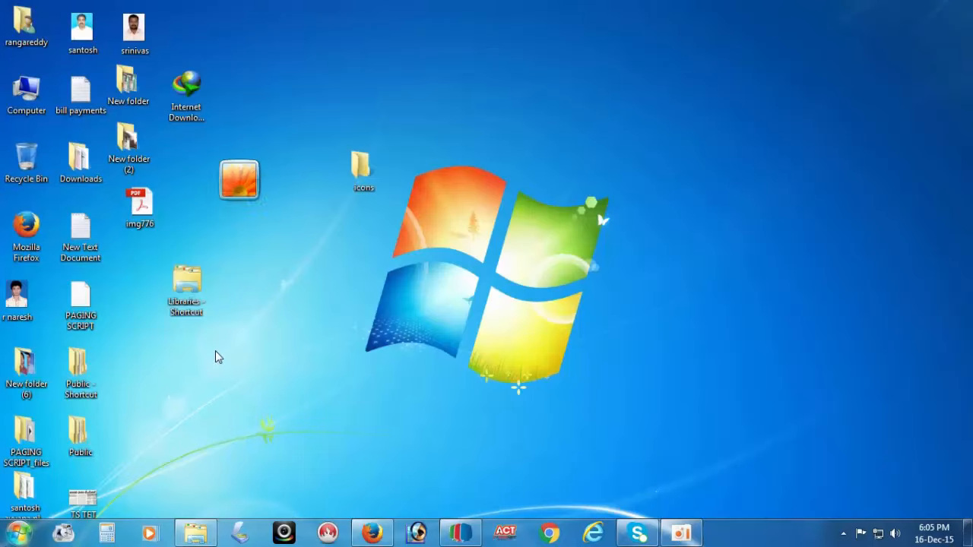
# - Reach the user's profile folder under C:\Users from the desktop Computer icon
pyautogui.doubleClick(25, 82)
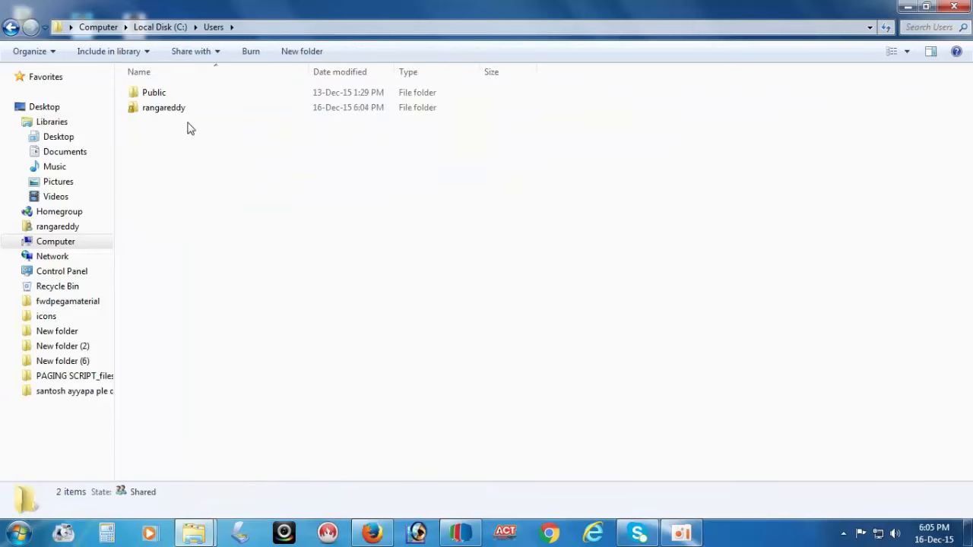
pyautogui.doubleClick(163, 106)
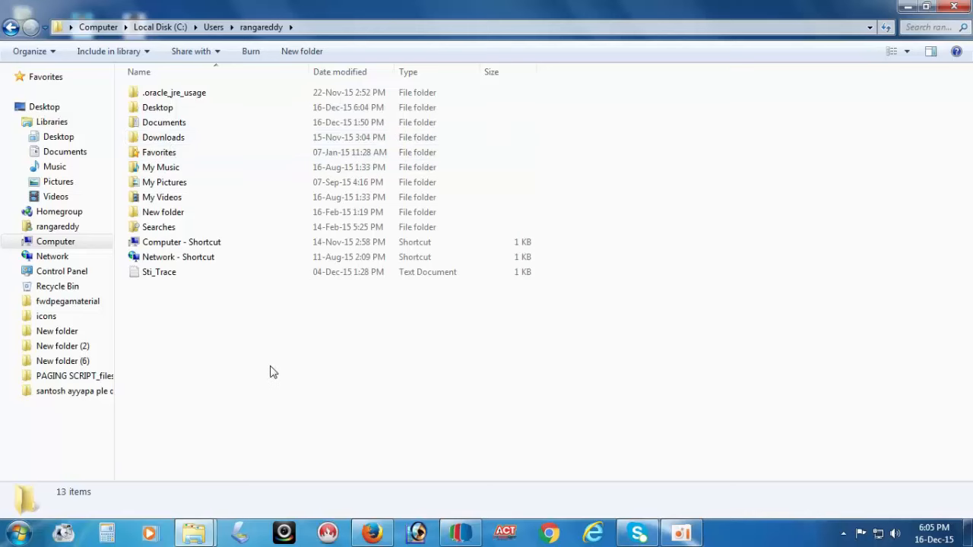
# - Create a new folder named Links in the profile folder and go into it
pyautogui.rightClick(274, 371)
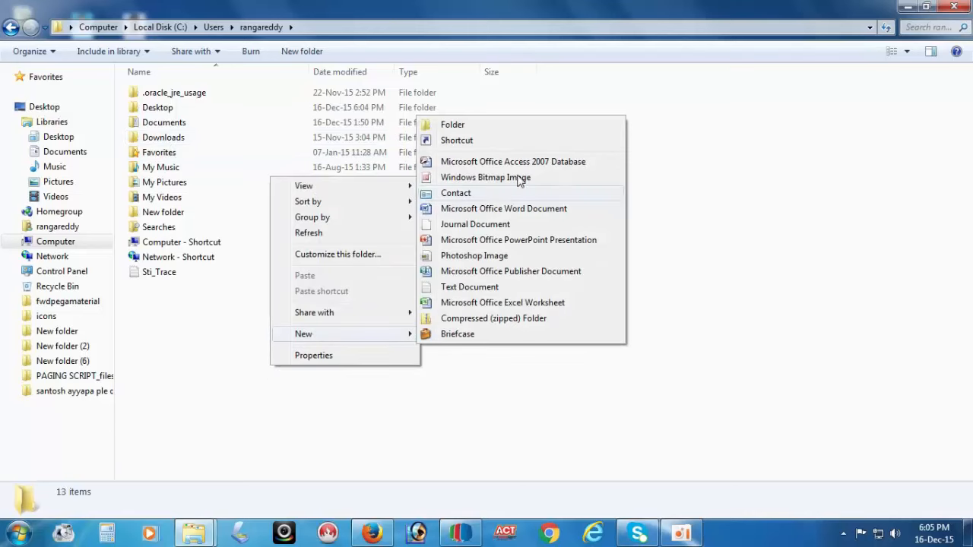
pyautogui.moveTo(479, 131)
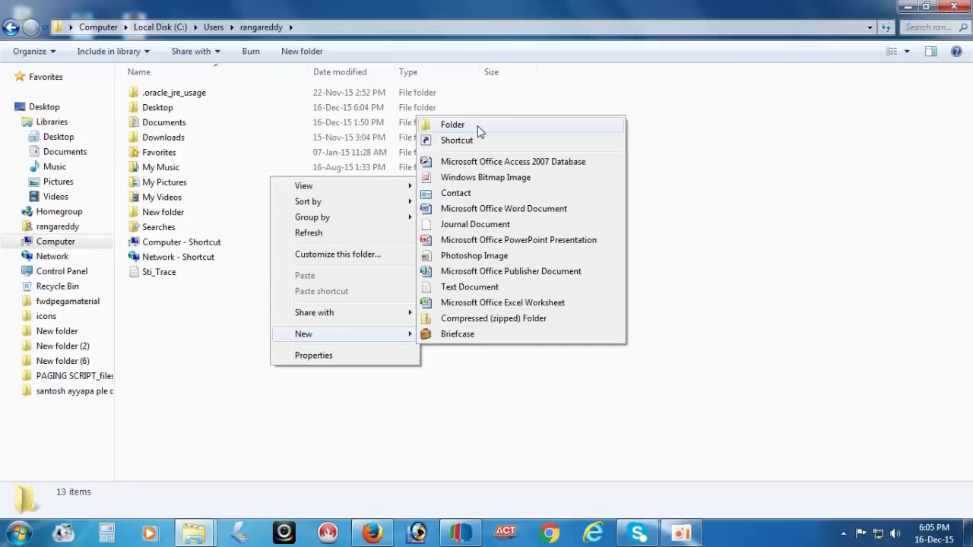
pyautogui.click(453, 124)
pyautogui.write('Links')
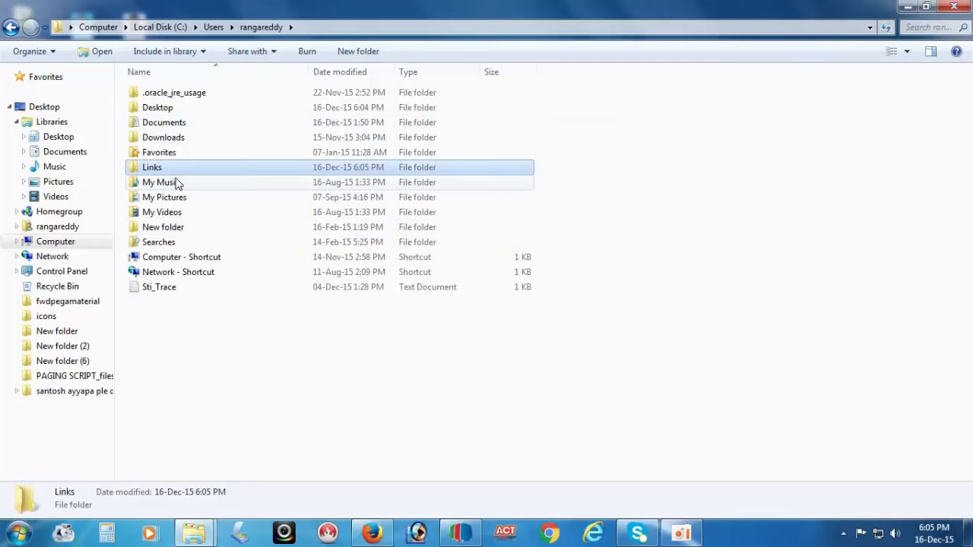
pyautogui.doubleClick(152, 167)
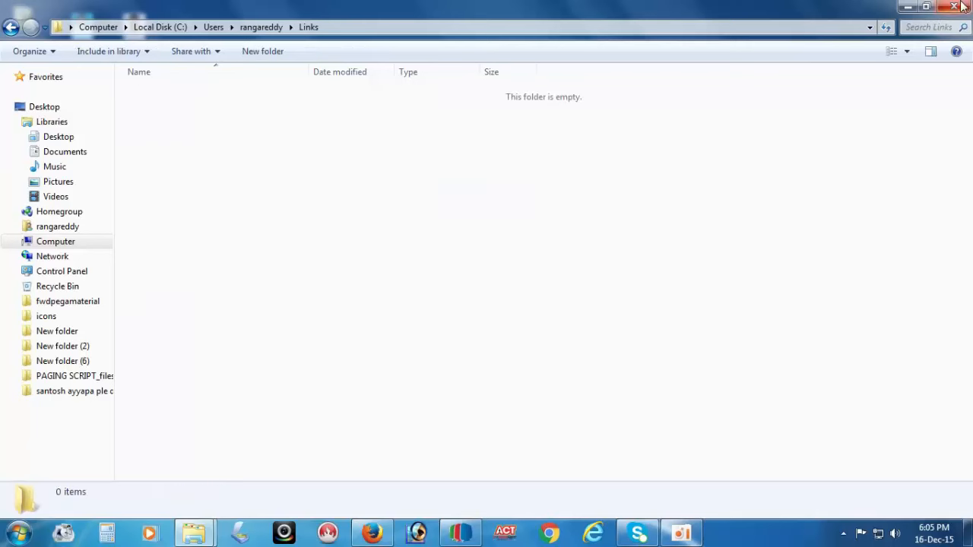
# - Arrange the icons folder with Desktop, Downloads and RecentPlaces shortcuts beside the empty Links window
pyautogui.click(930, 6)
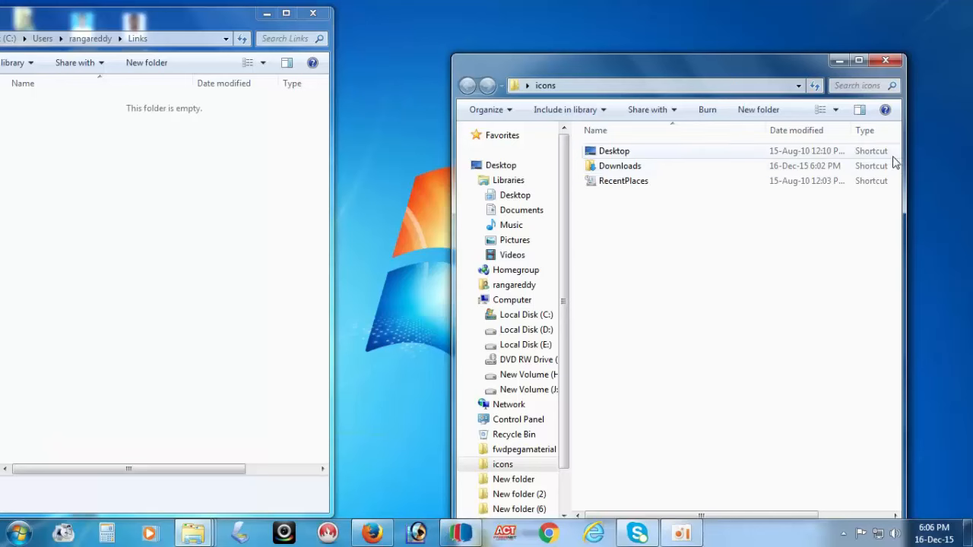
pyautogui.click(617, 151)
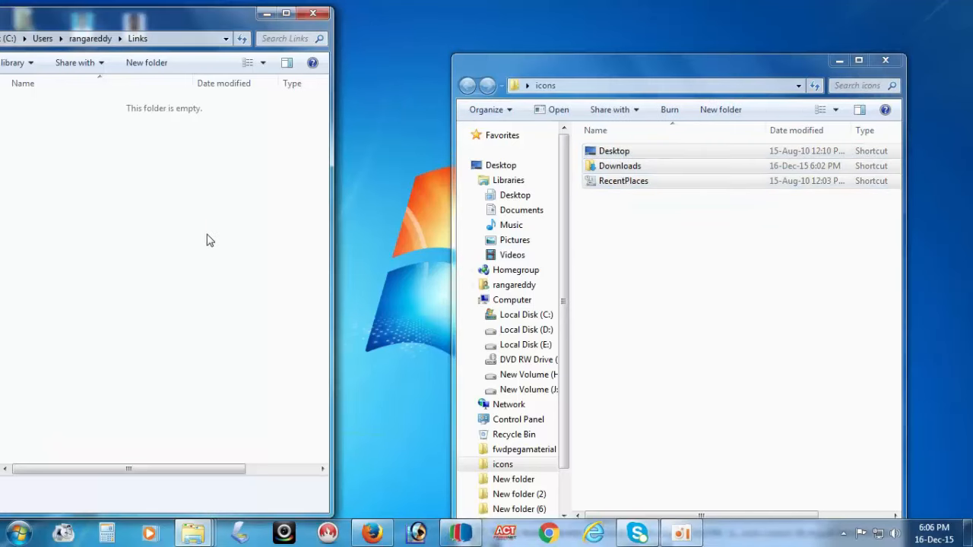